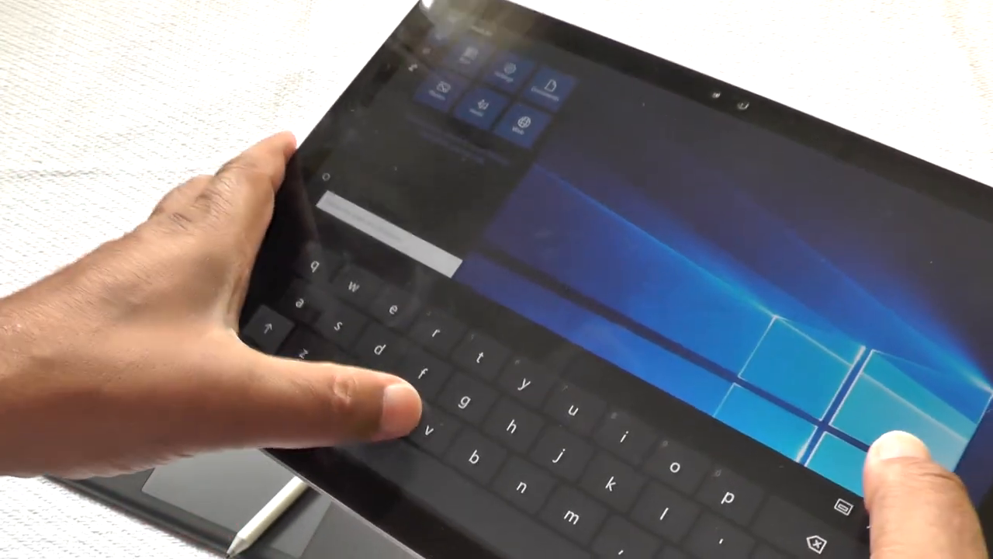
Search Start for 'camera' and launch the Camera app from the results.
type("camera")
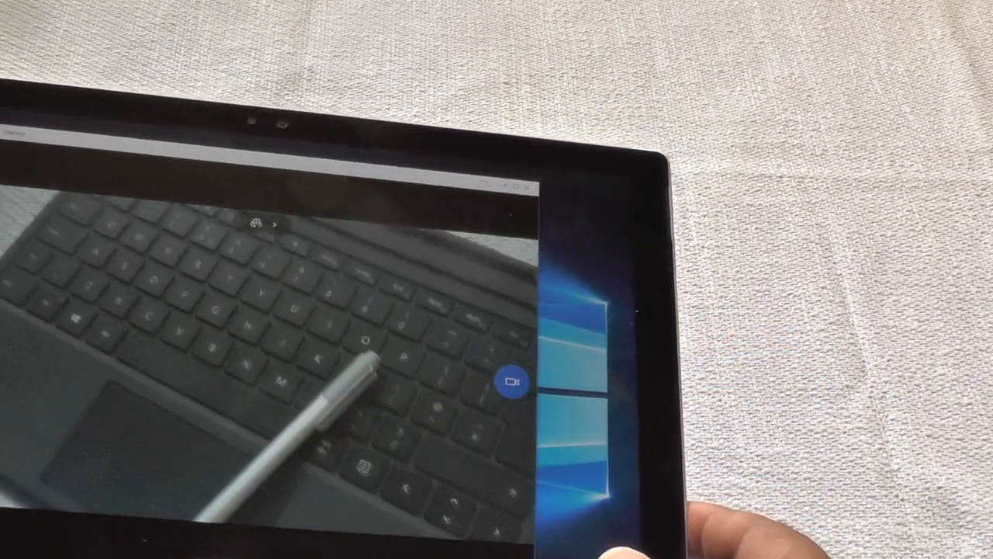
left_click(513, 383)
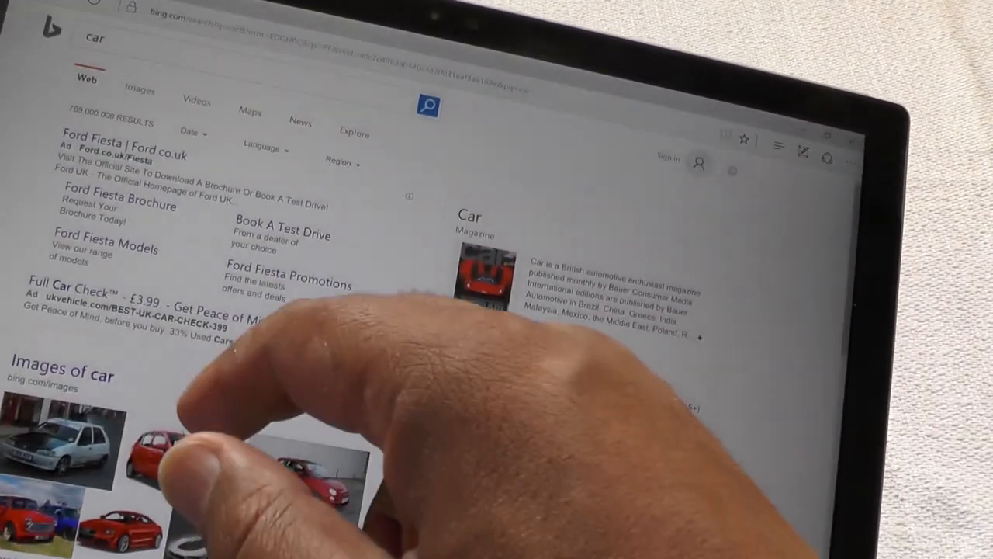
Scroll the Bing results for 'car' and open the CAR Magazine website.
scroll("down", 3)
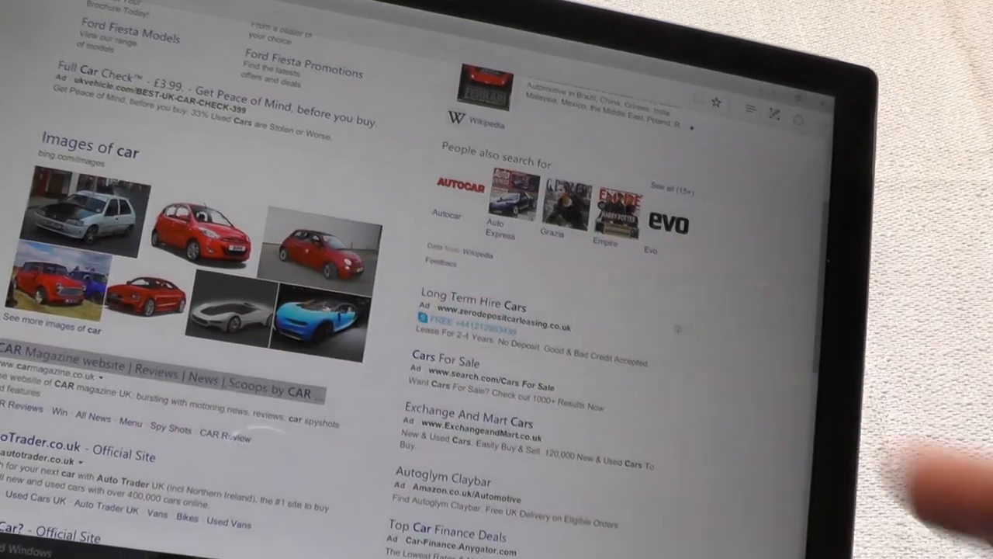
left_click(59, 366)
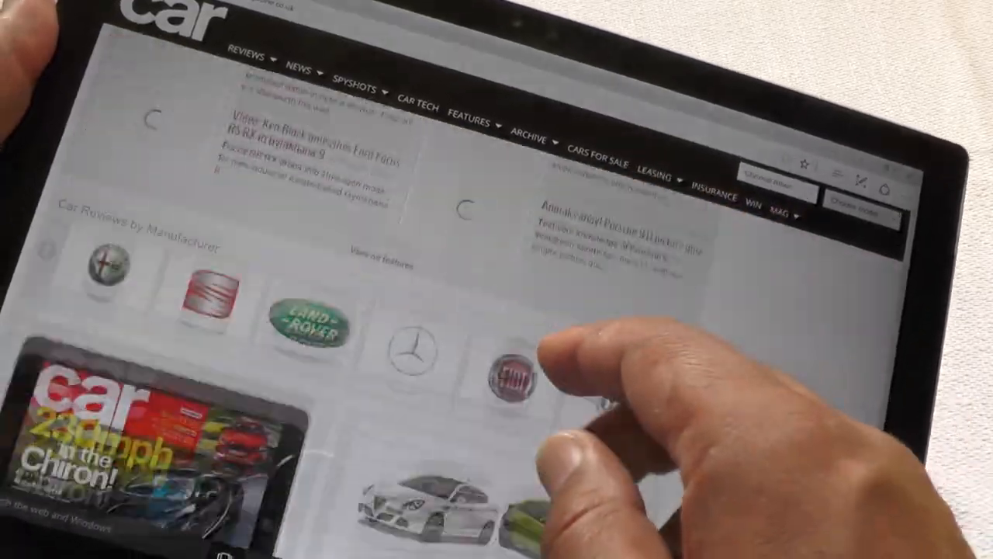
Scroll through the Ford Ka+ review on the CAR site, then launch the Maps app.
scroll("down", 3)
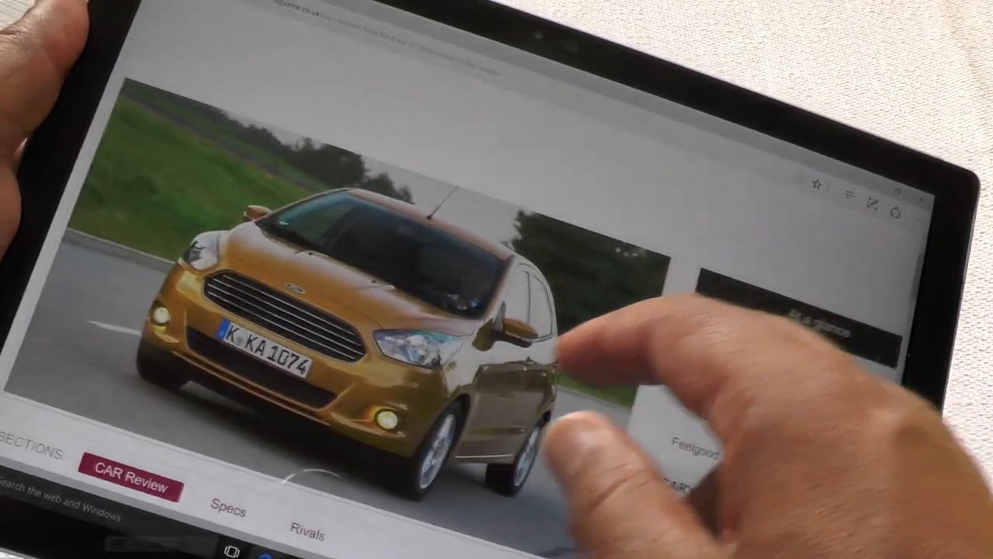
scroll("down", 3)
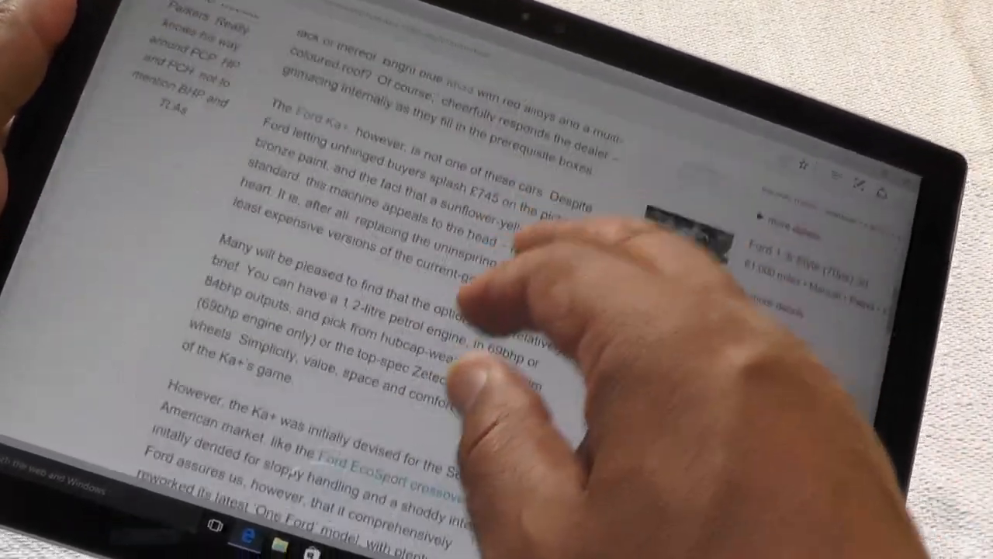
scroll("down", 3)
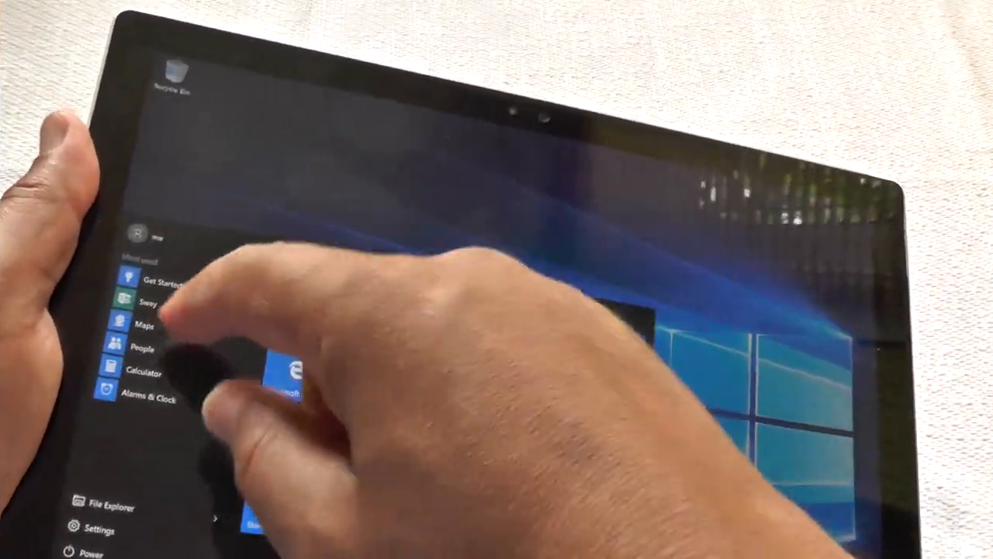
left_click(143, 324)
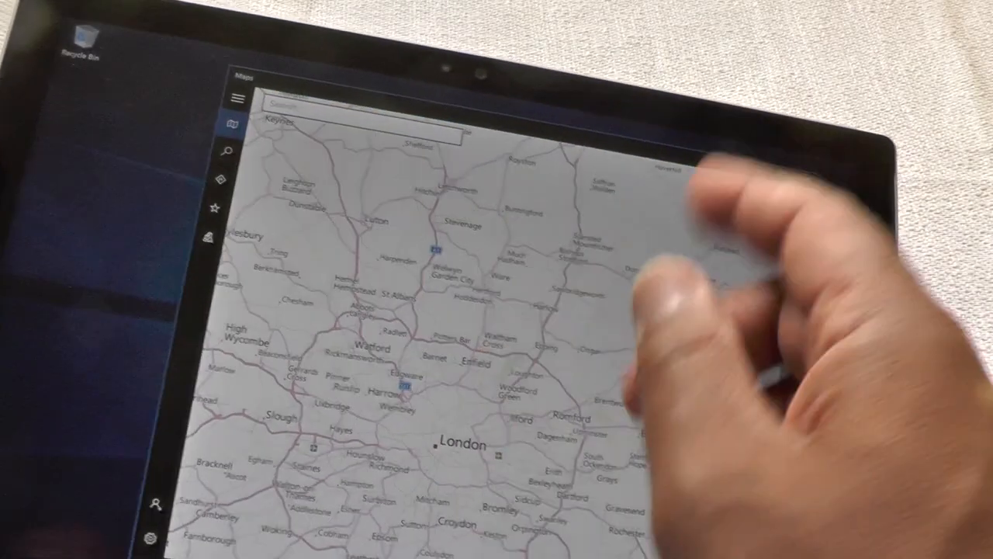